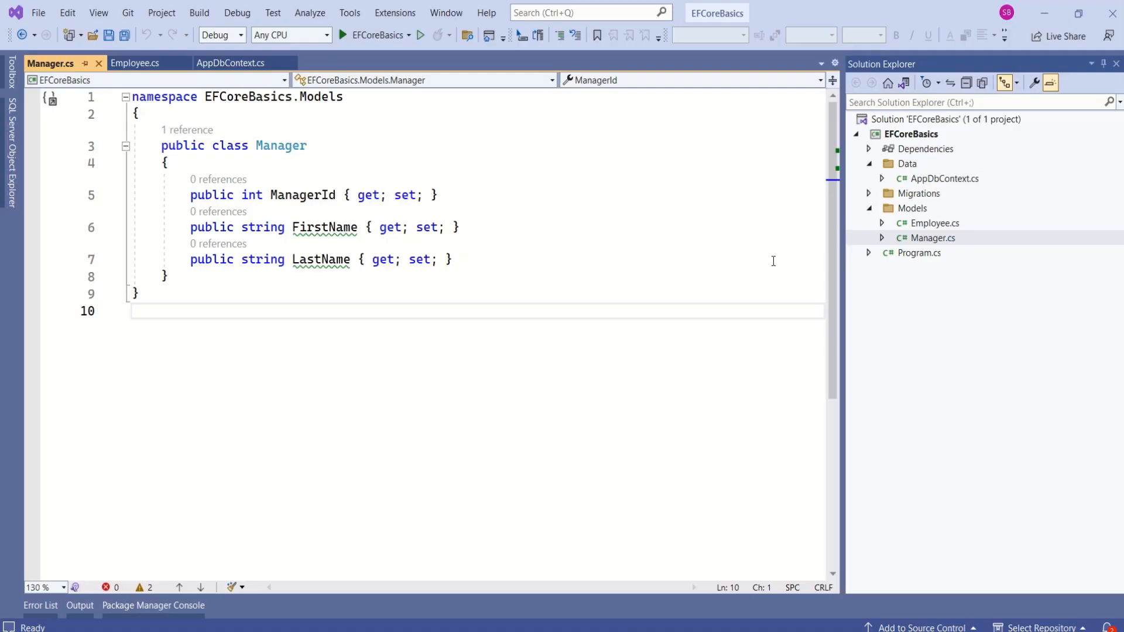
Inspect the dbo.Employees and dbo.Managers tables in the localdb EmployeeMngt_EFCorePractice database
click(933, 223)
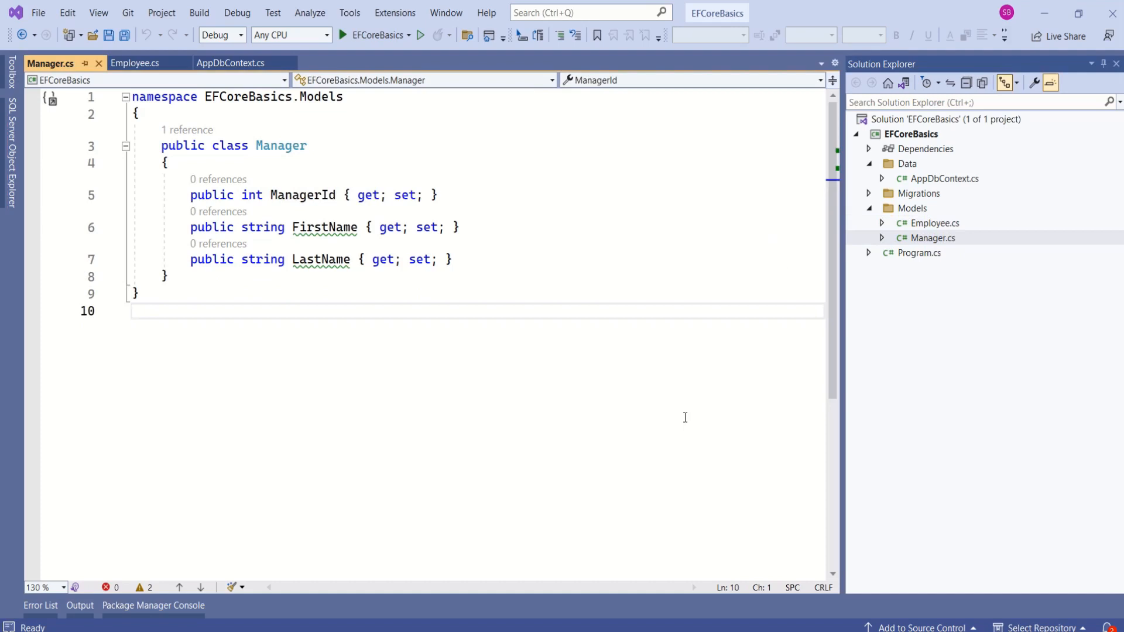
click(230, 64)
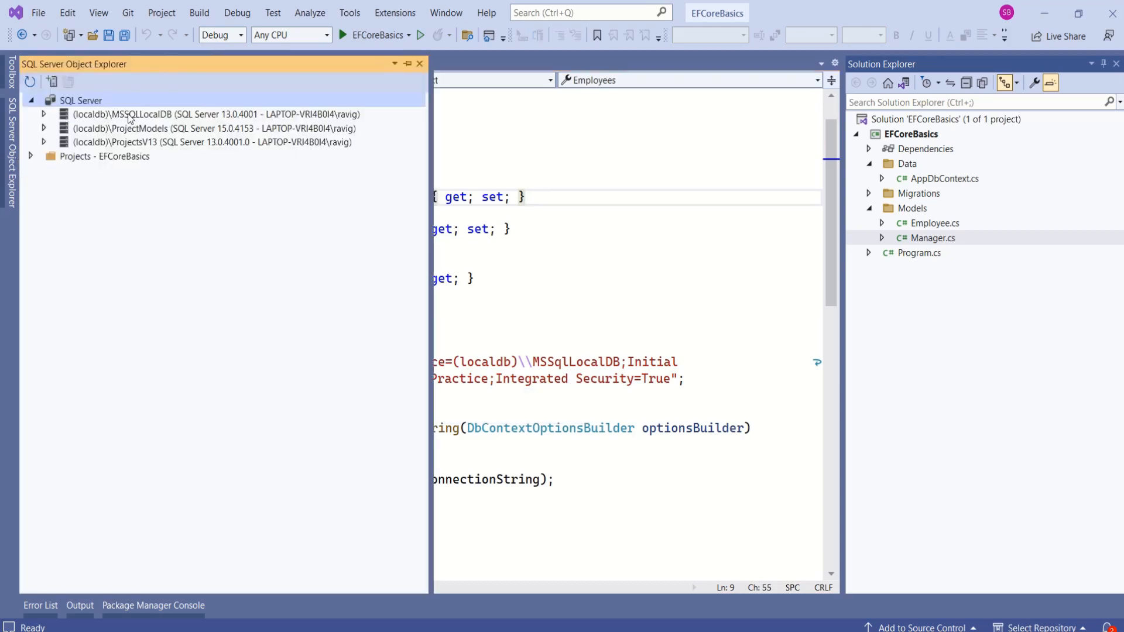
click(43, 114)
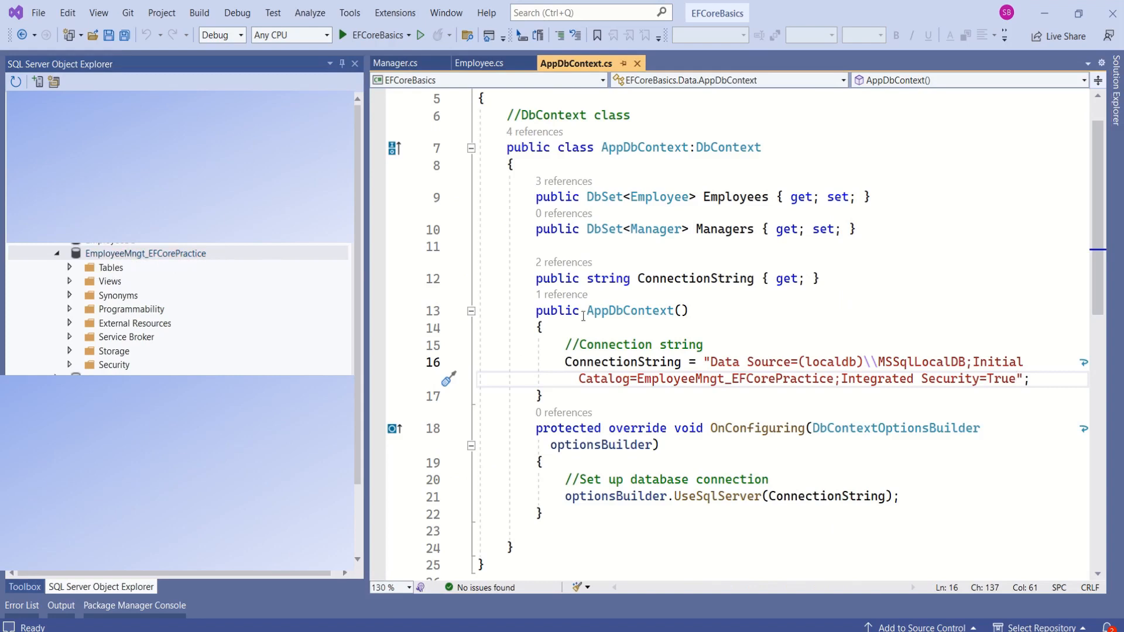
drag(564, 361, 1005, 378)
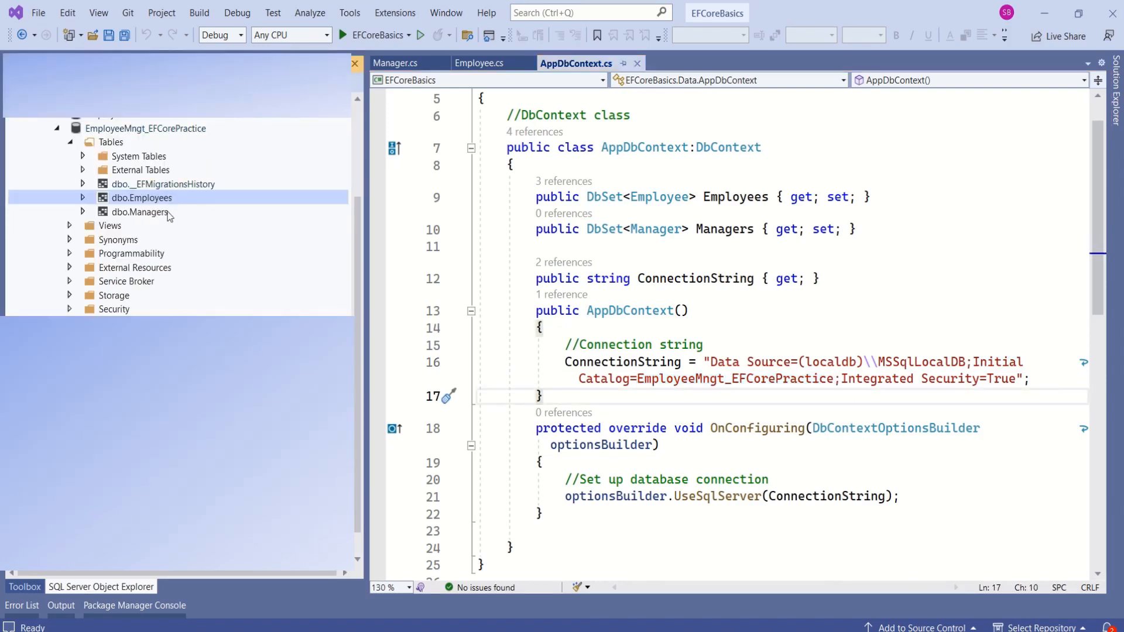
click(141, 212)
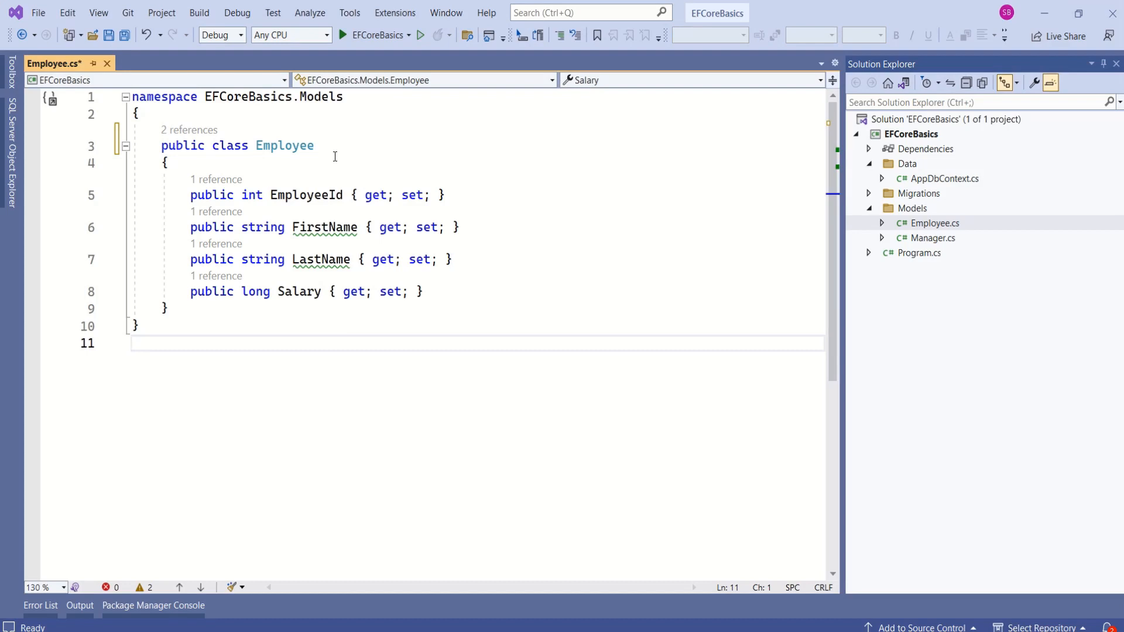
Add an EmployeeDetails.cs class to Models and type its properties, starting with public int Id
click(132, 342)
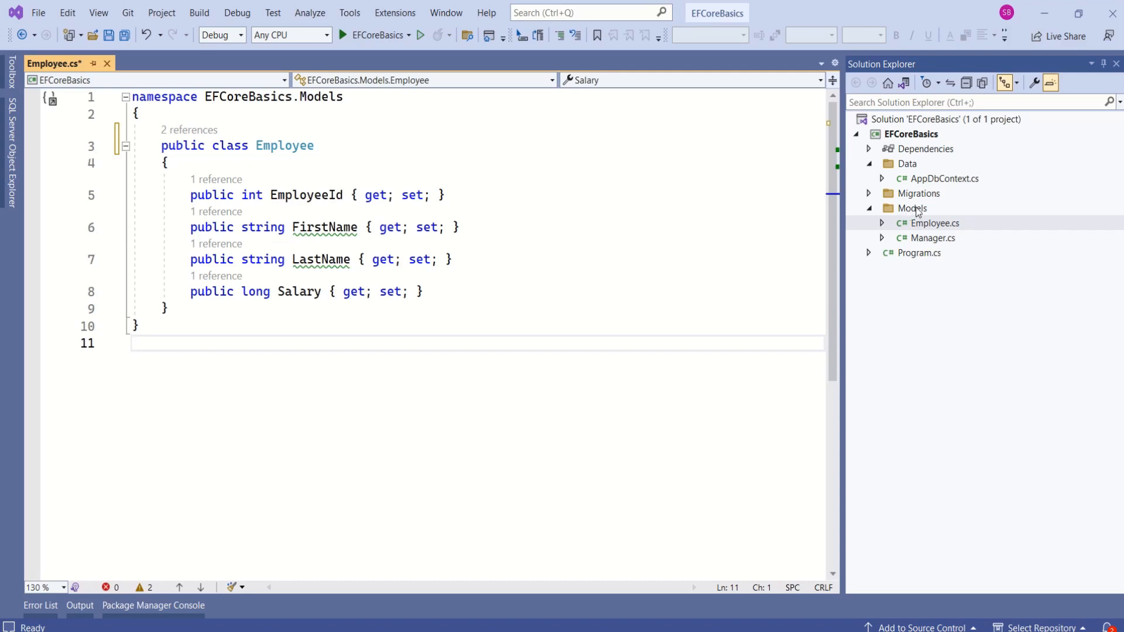
right_click(913, 208)
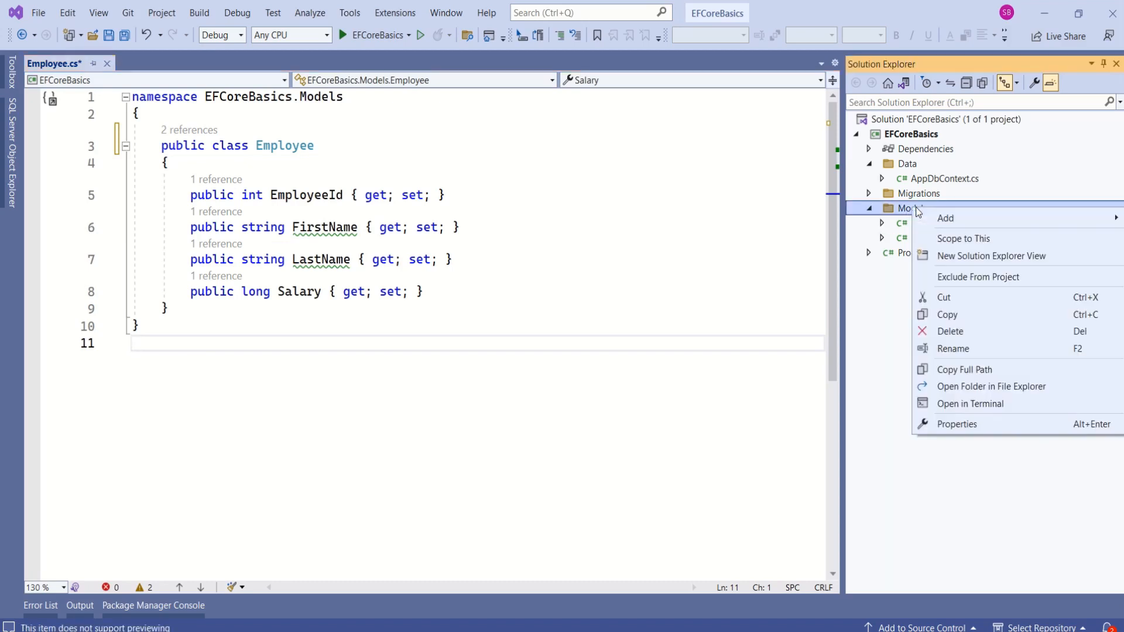
click(946, 218)
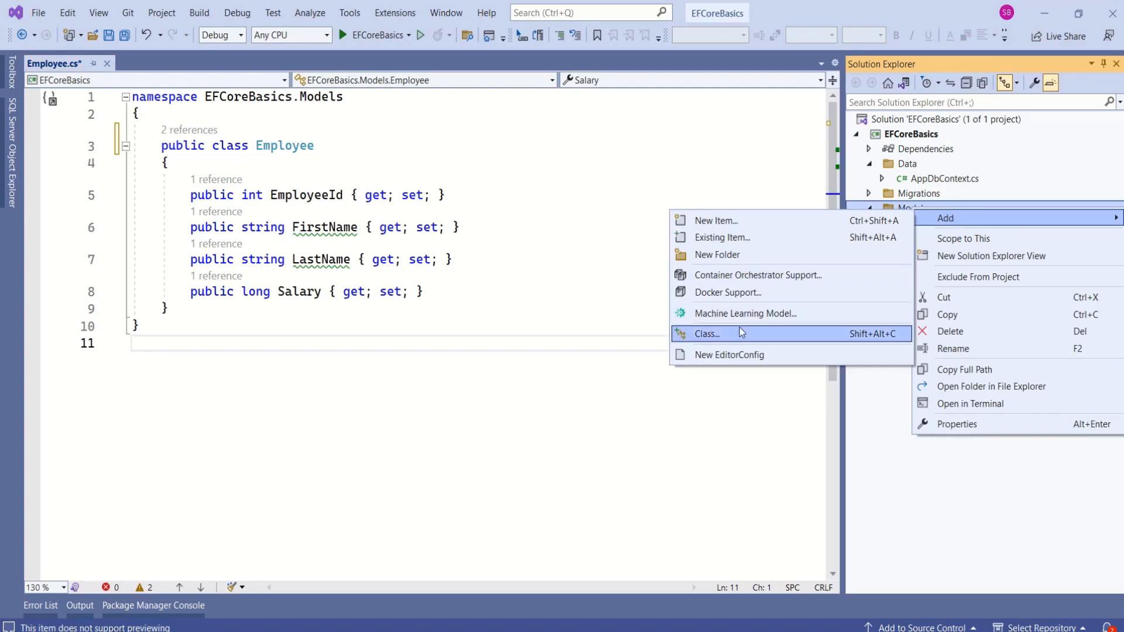
click(706, 333)
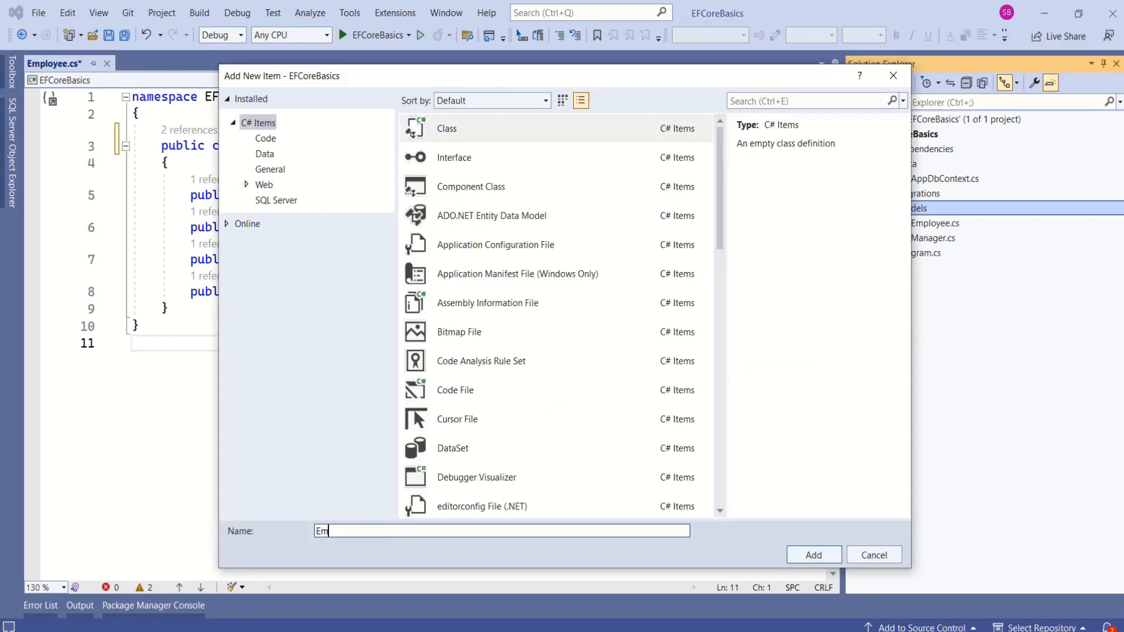
click(813, 554)
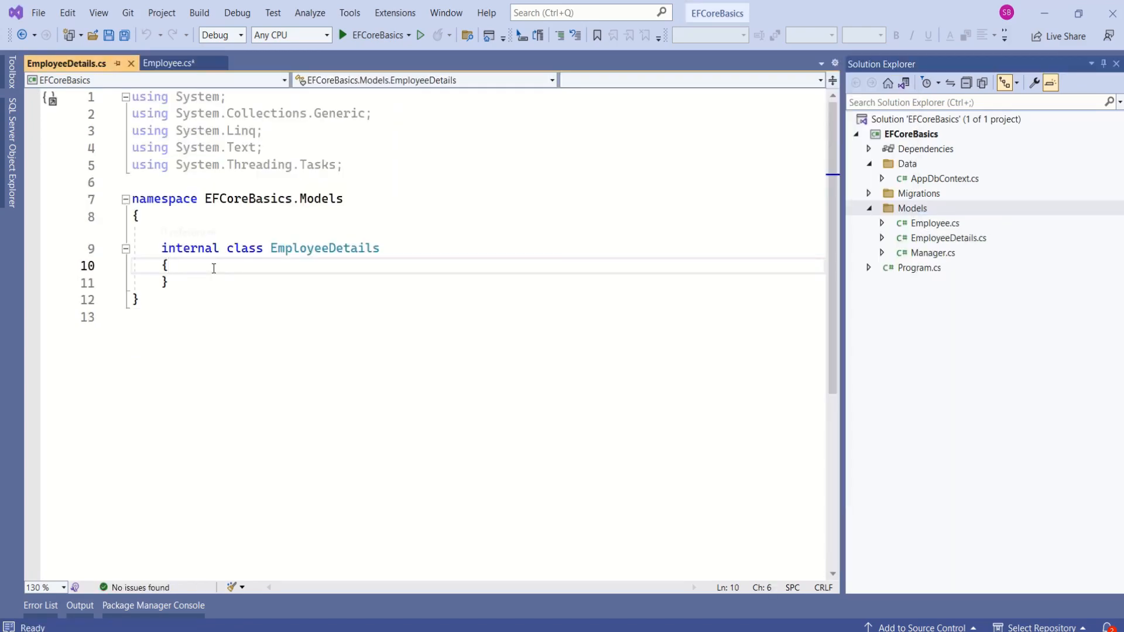
text(public int Id { get; set; })
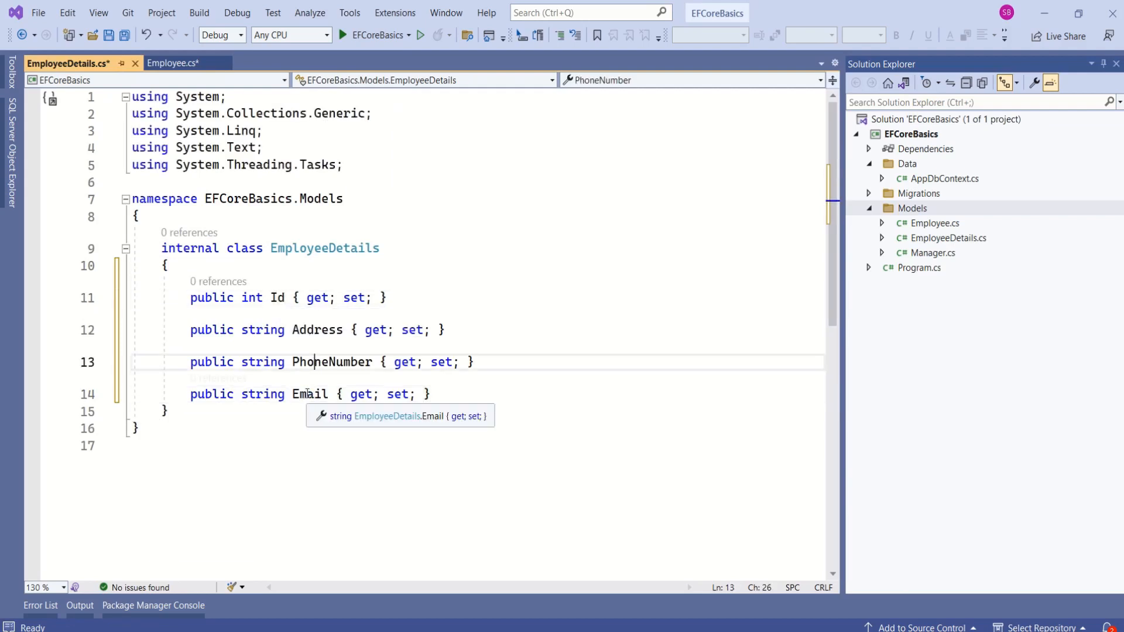
Mark EmployeeId with a //Primary Key comment and [Key], importing System.ComponentModel.DataAnnotations
click(166, 63)
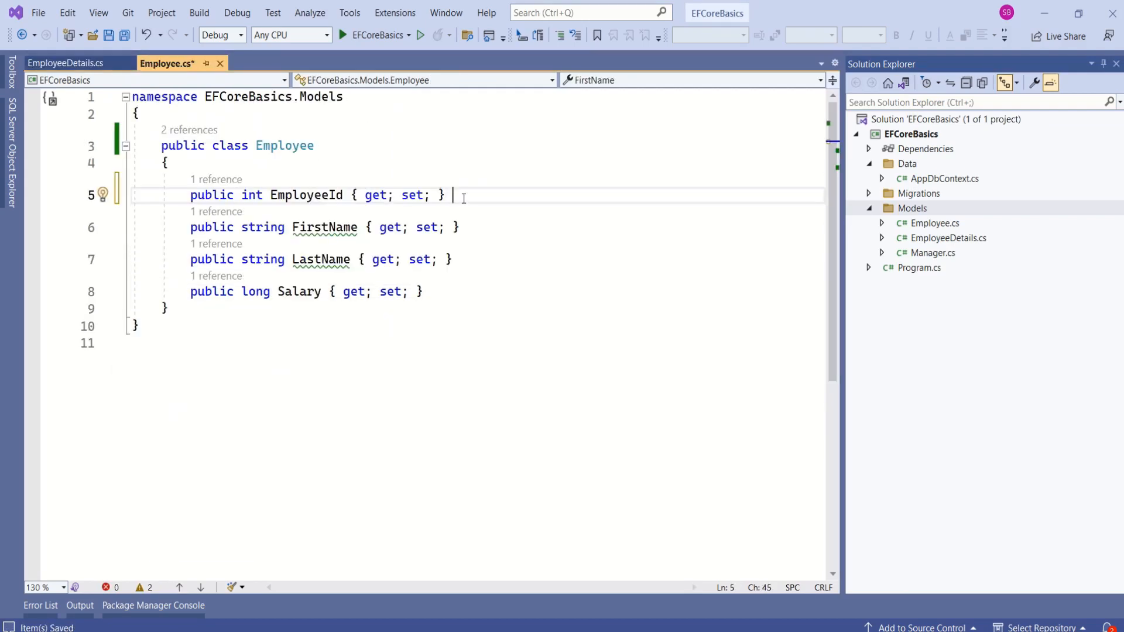
text(//Primary Key)
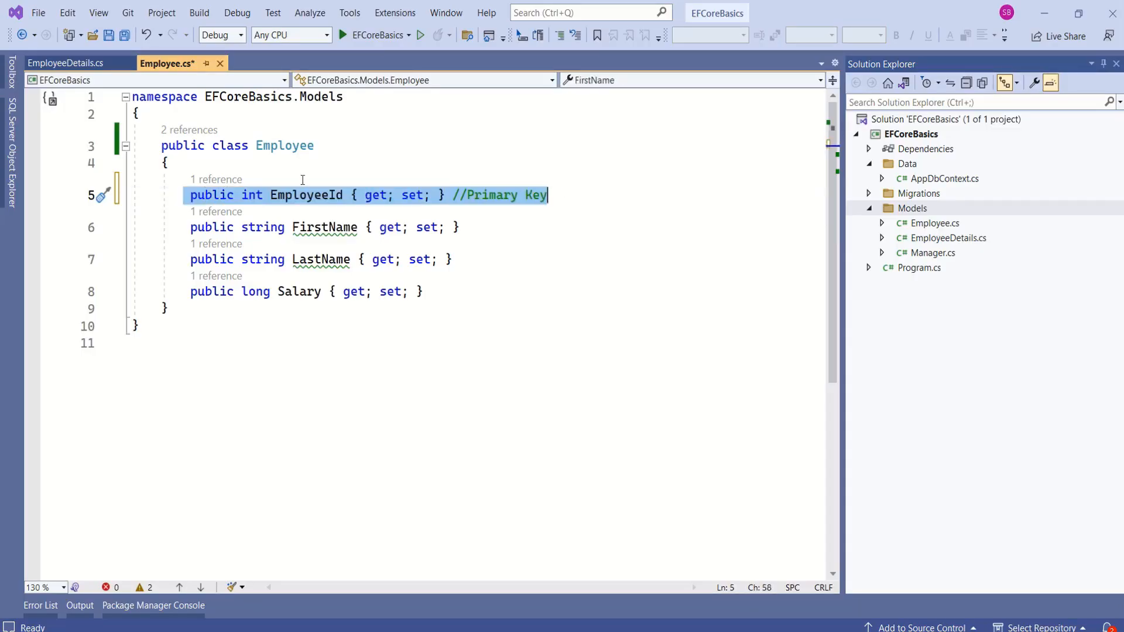
mouse_move(349, 205)
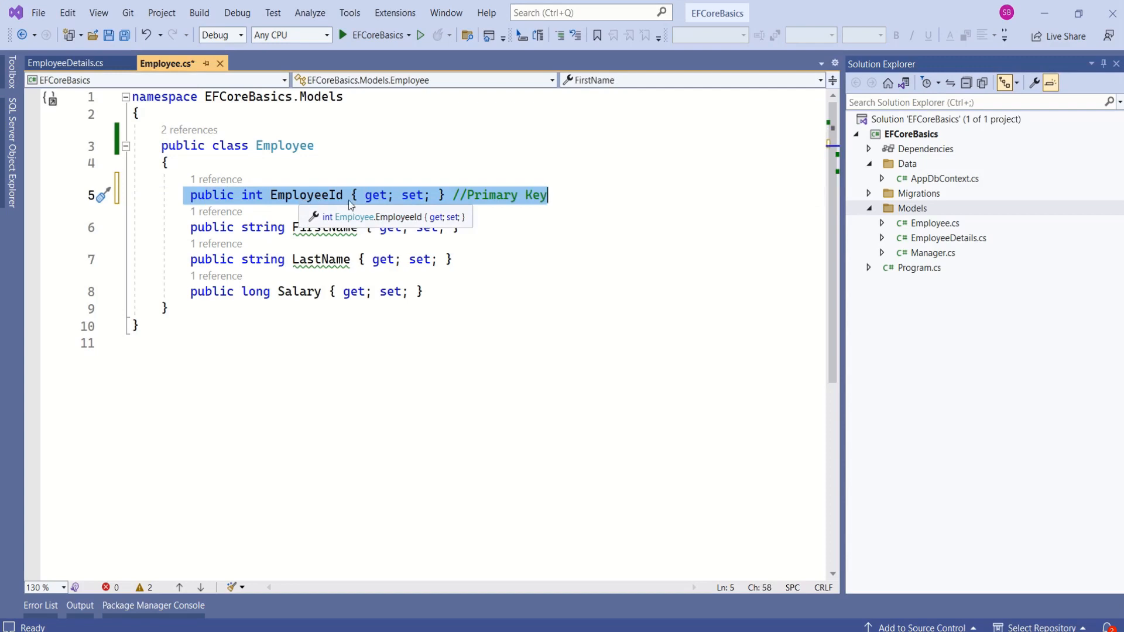
double_click(306, 195)
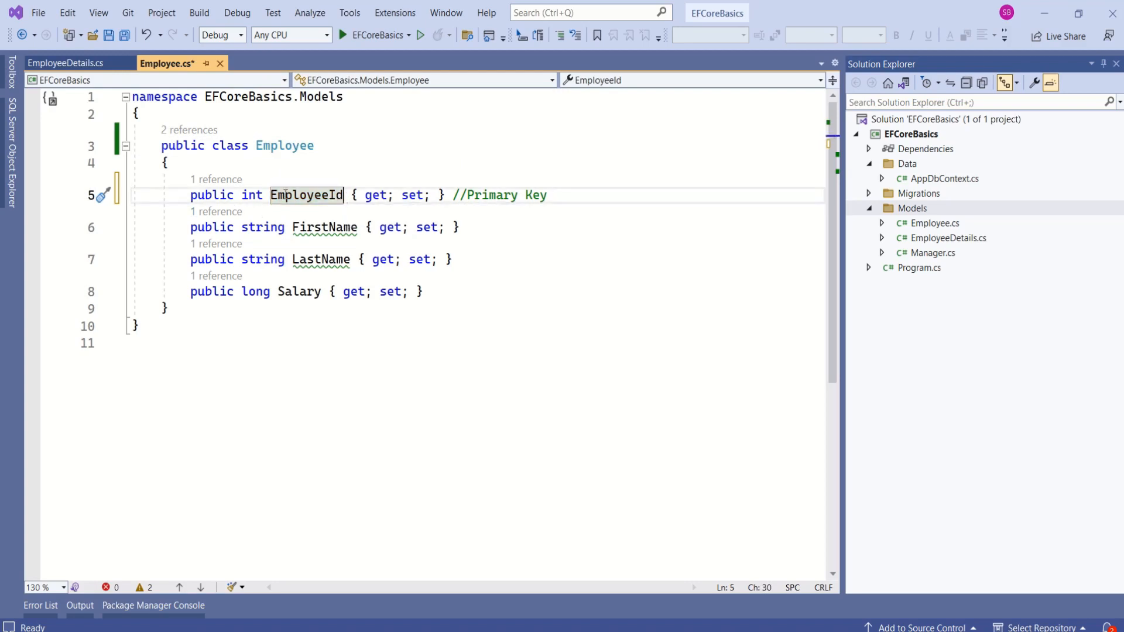
double_click(306, 195)
text([Key])
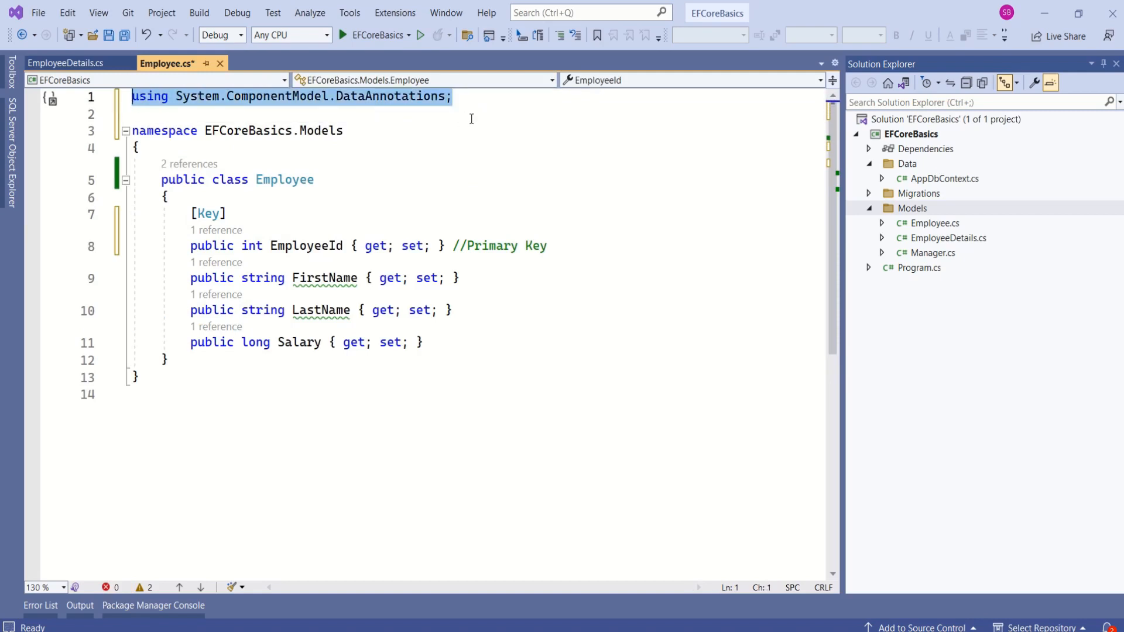
mouse_move(200, 99)
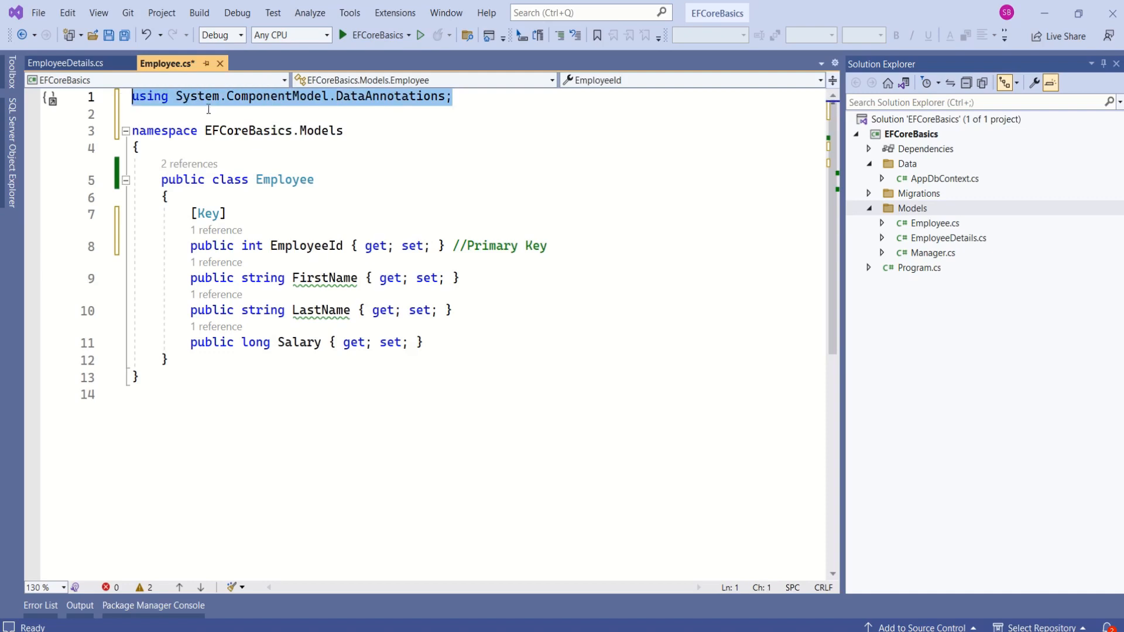
mouse_move(479, 93)
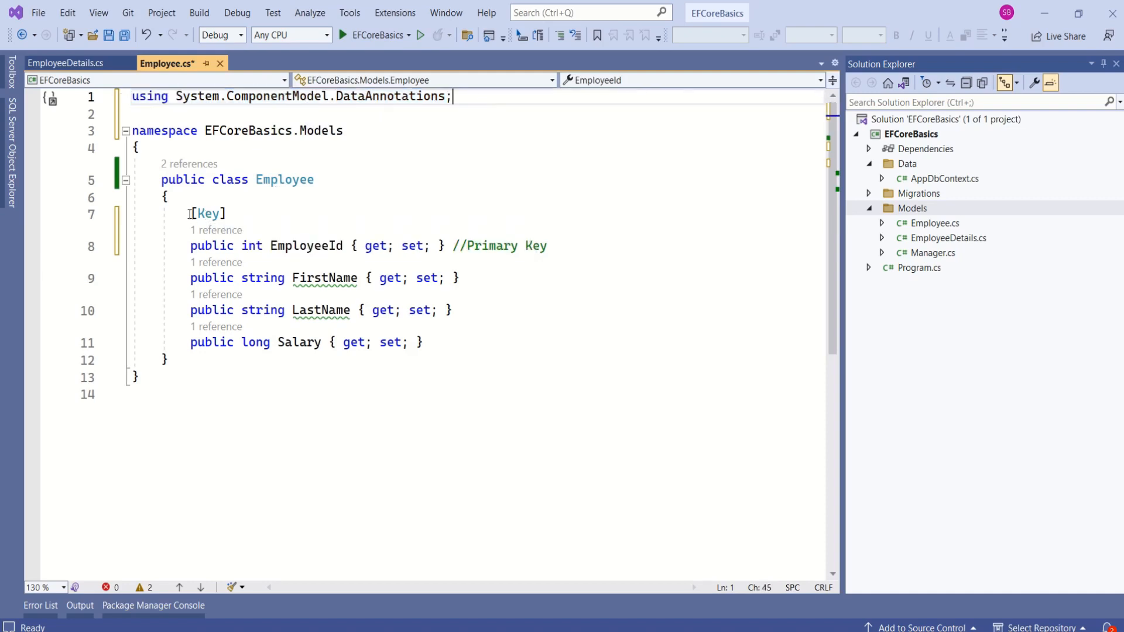
click(65, 63)
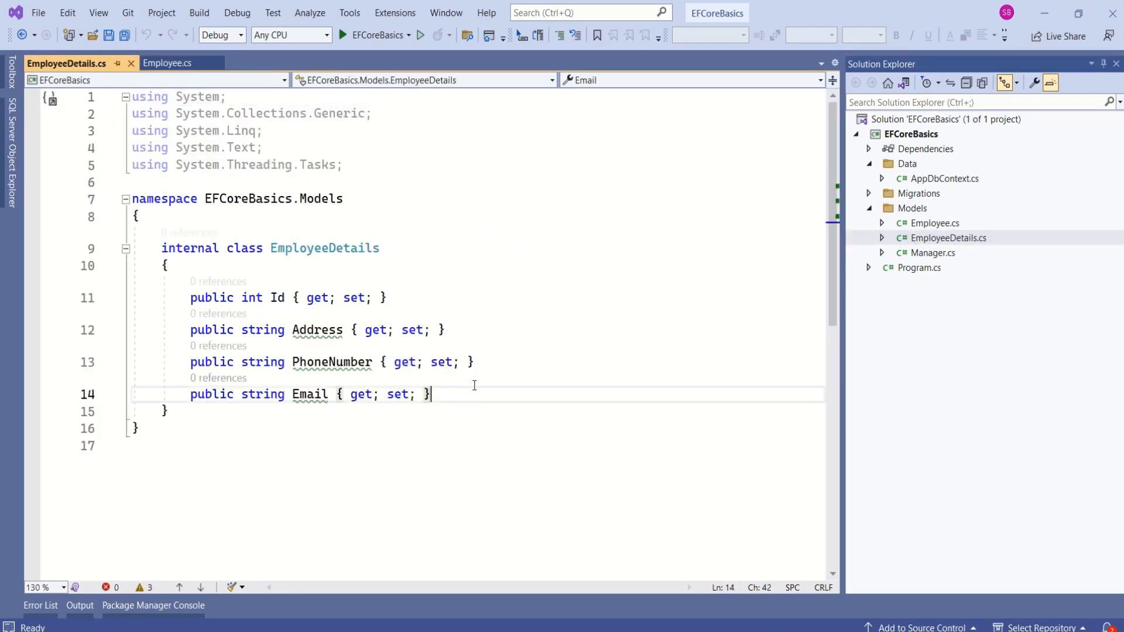
Type public int EmployeeId (//Foreign Key) and public Employee Employee navigation property
text(public int EmployeeId { get; set; })
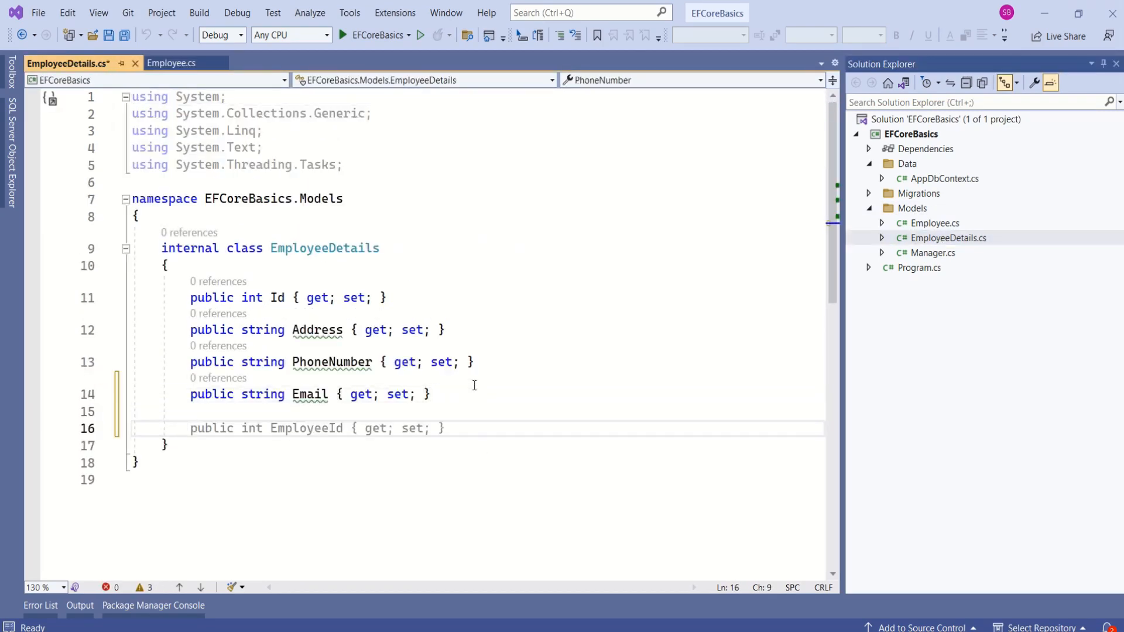
text(//Foreign Key)
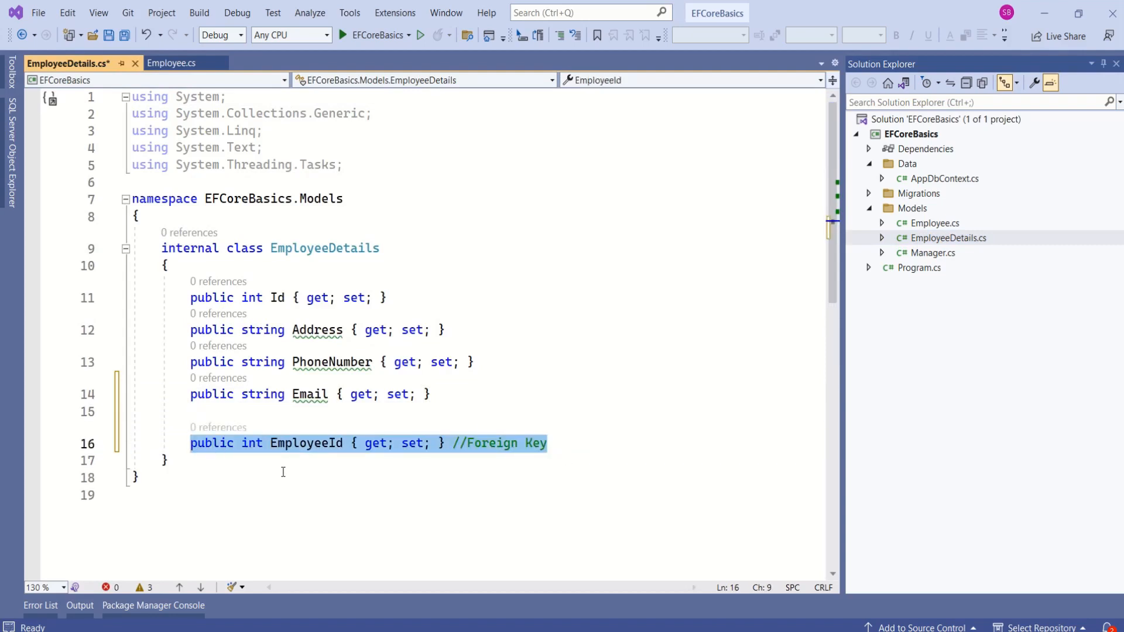
text(public Employee Employee { get; set; } //Reference Navigation property)
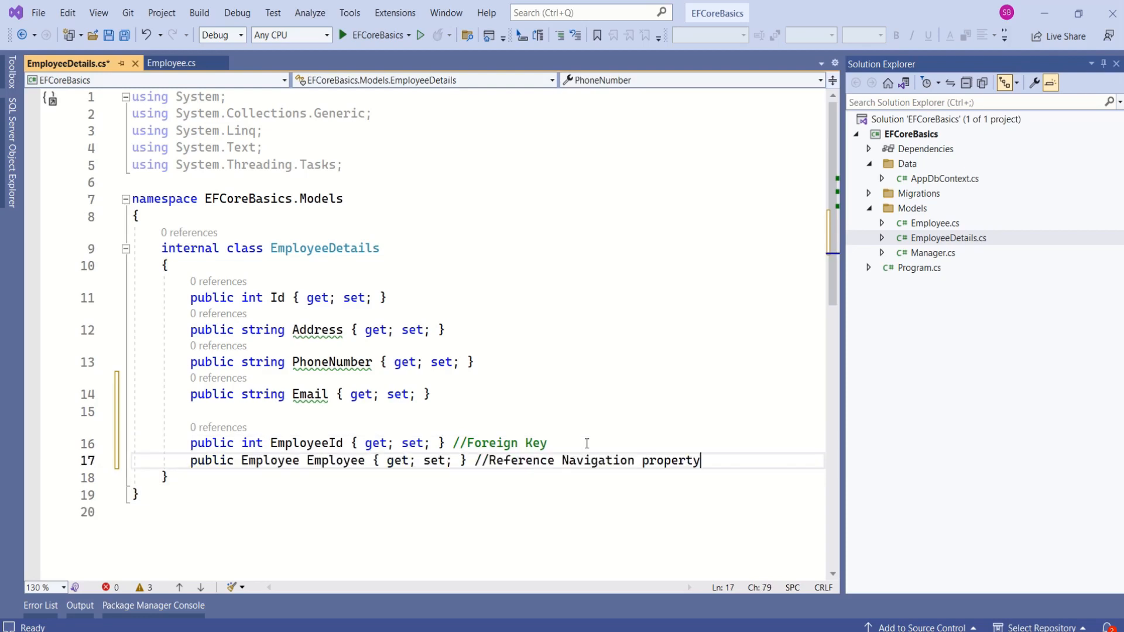
key(Enter)
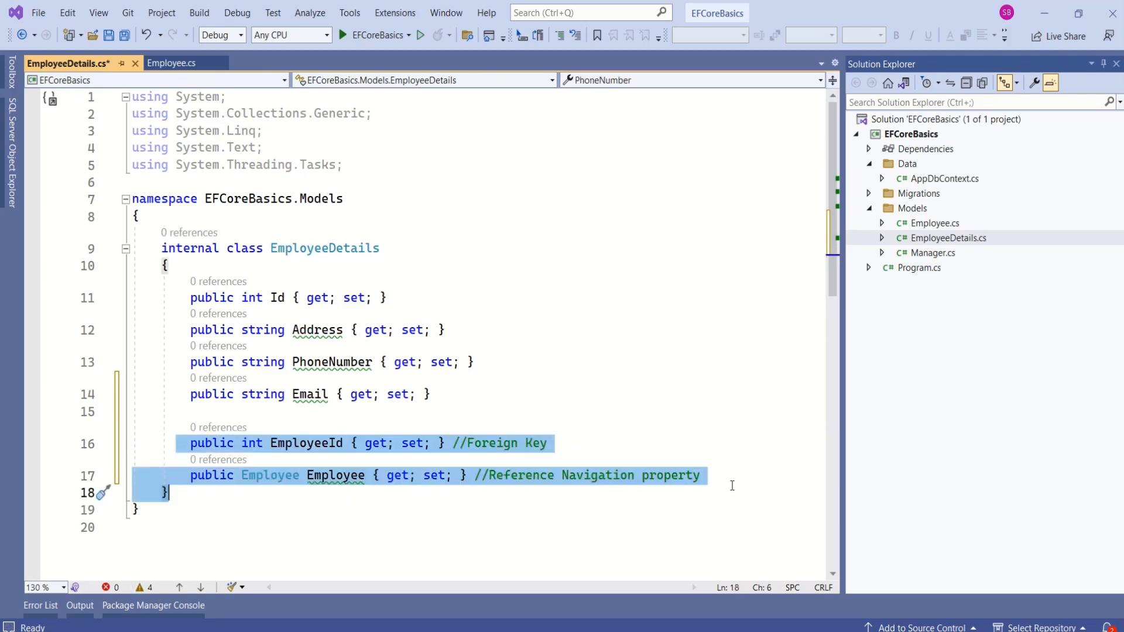
Add public EmployeeDetails EmployeeDetails { get; set; } navigation property to the Employee class
click(170, 63)
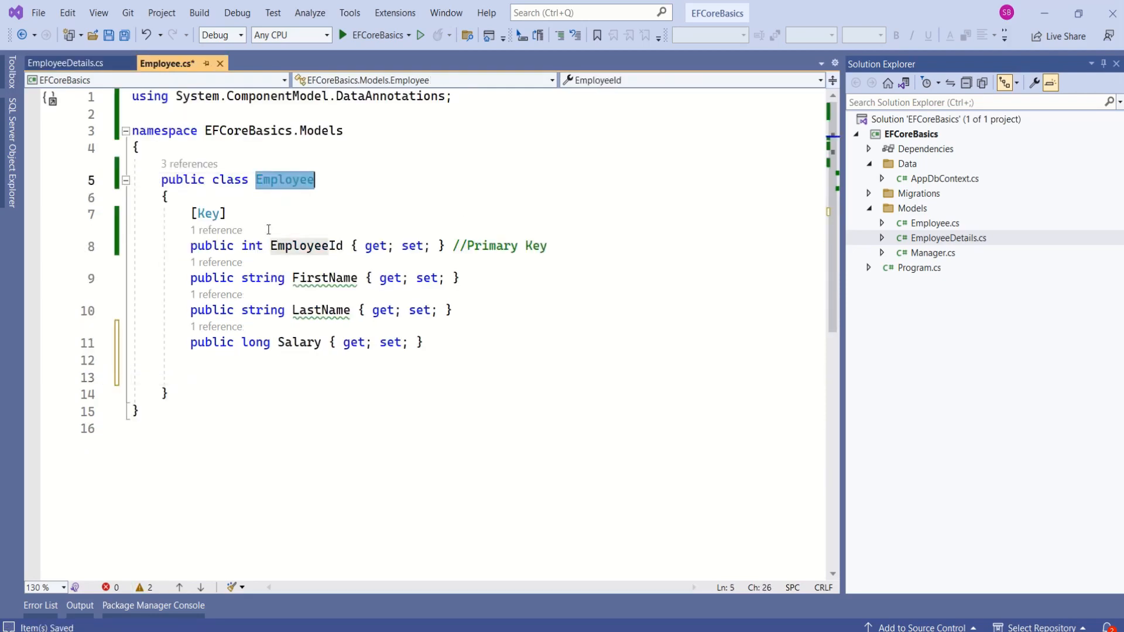
text(public EmployeeDetails EmployeeDetails { get; set; } // Reference navigation to dependent)
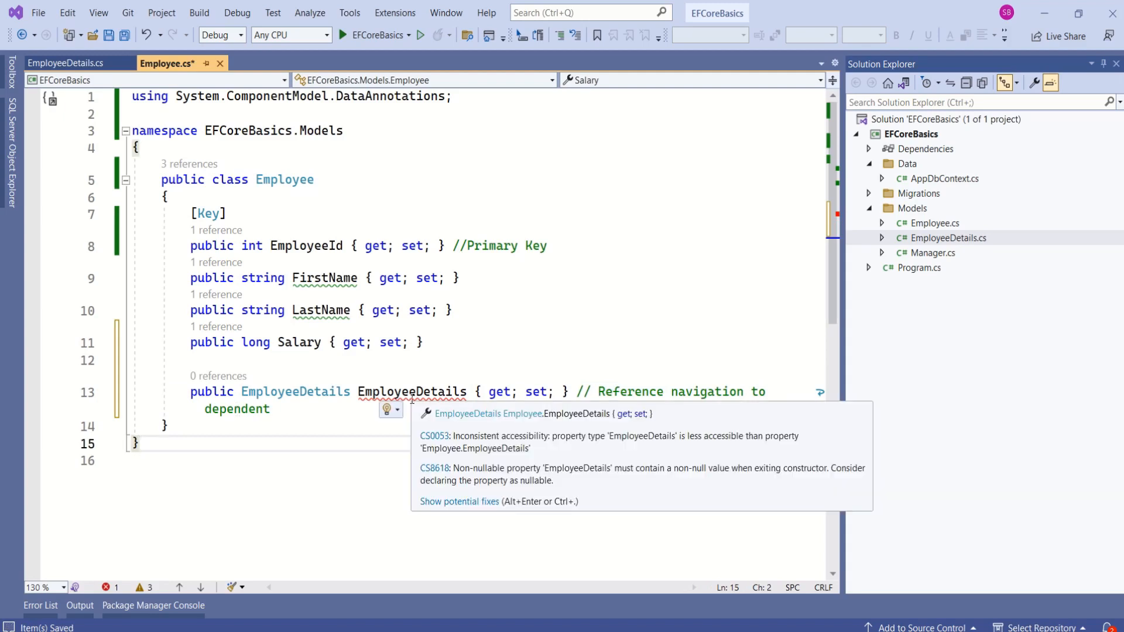
click(340, 443)
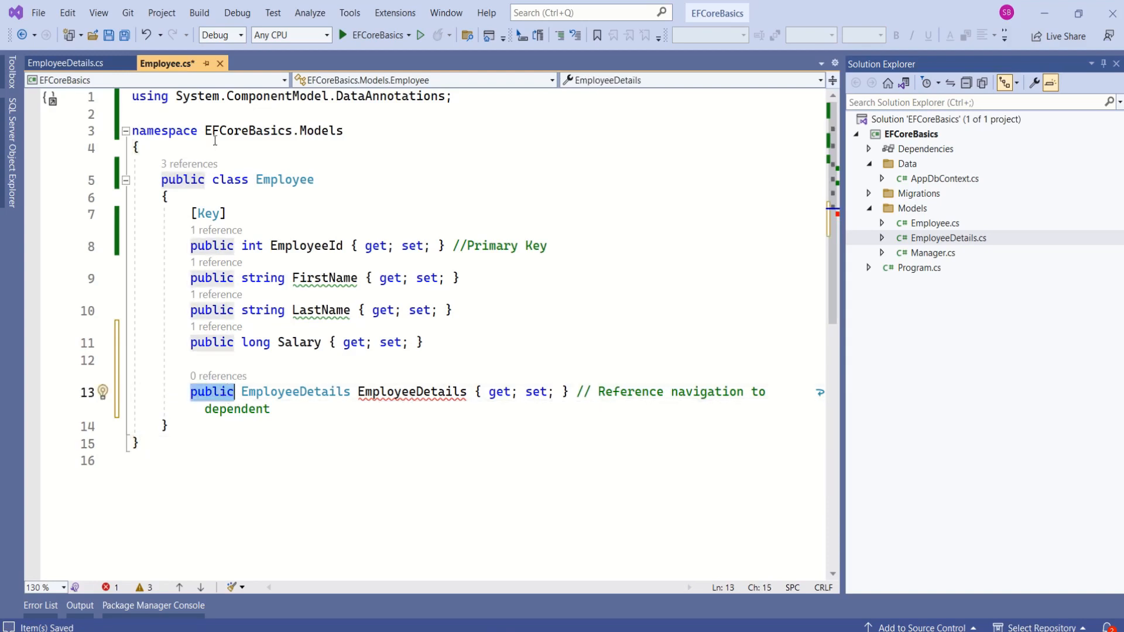
Change EmployeeDetails from internal to public and save with Ctrl+S
click(66, 64)
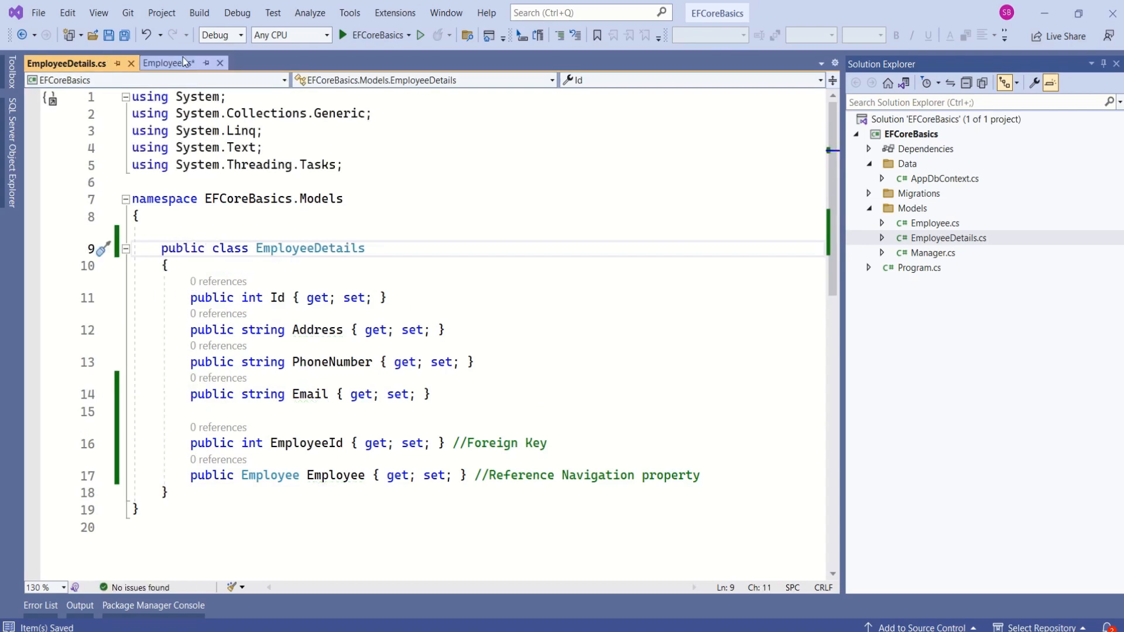
click(165, 63)
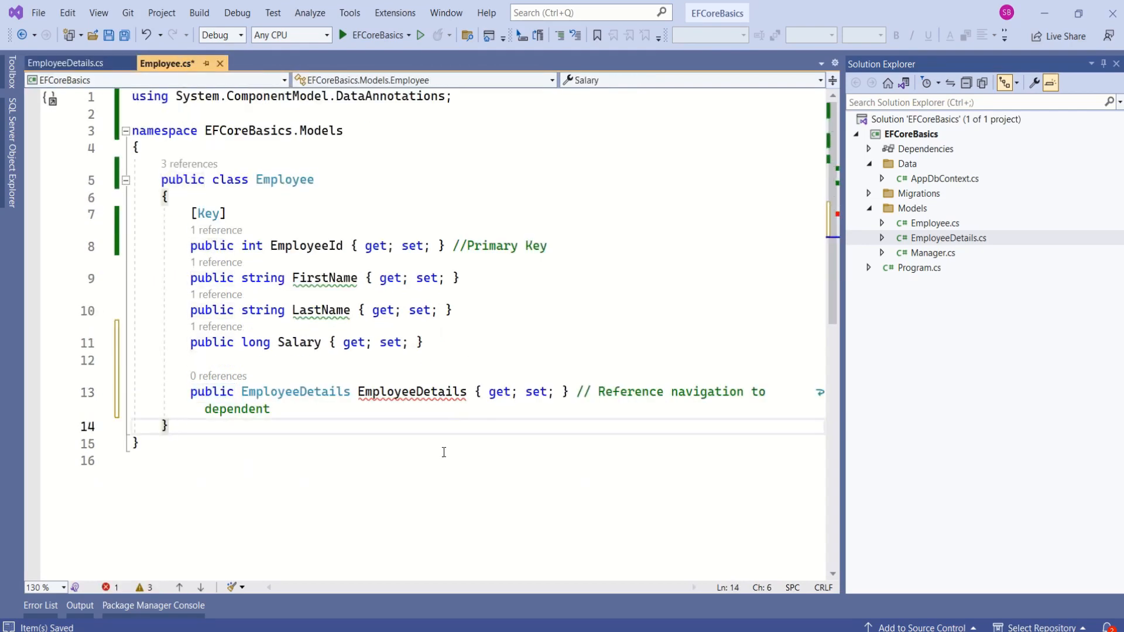
key(ctrl+s)
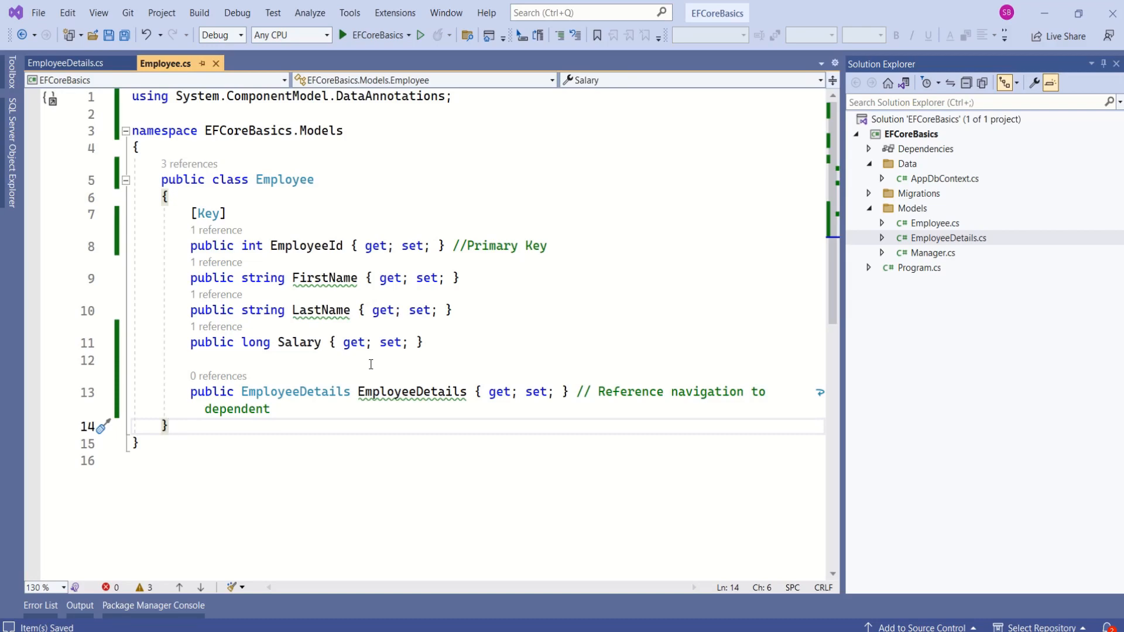
Add public DbSet<EmployeeDetails> EmployeeDetails to AppDbContext and show the Package Manager Console
click(945, 179)
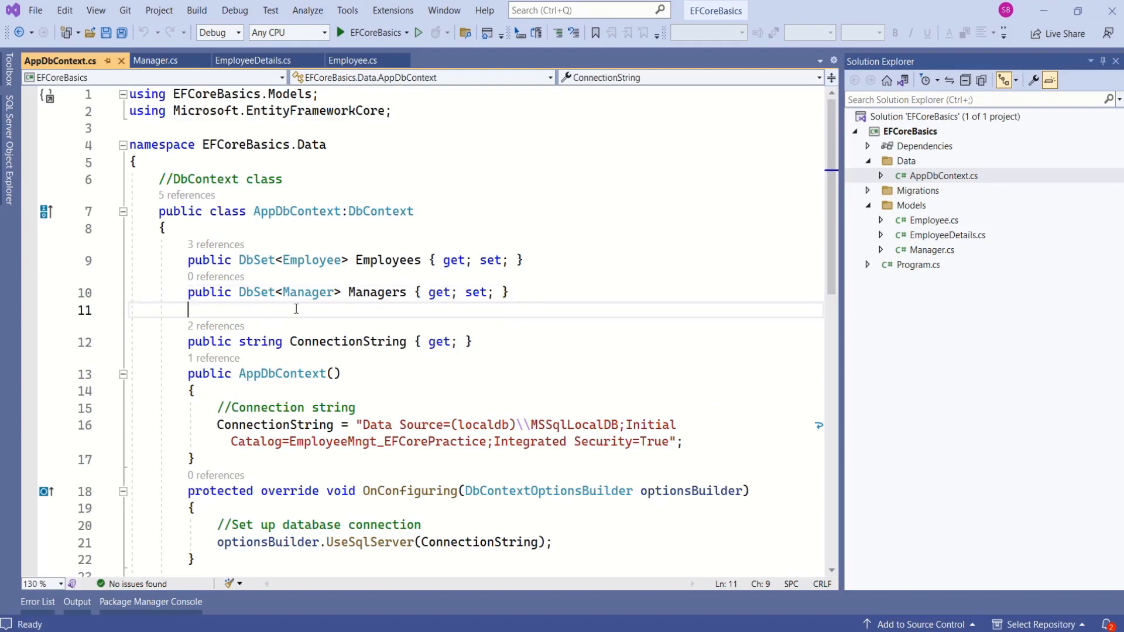
text(public DbSet<EmployeeDetails> EmployeeDetails { get; set; })
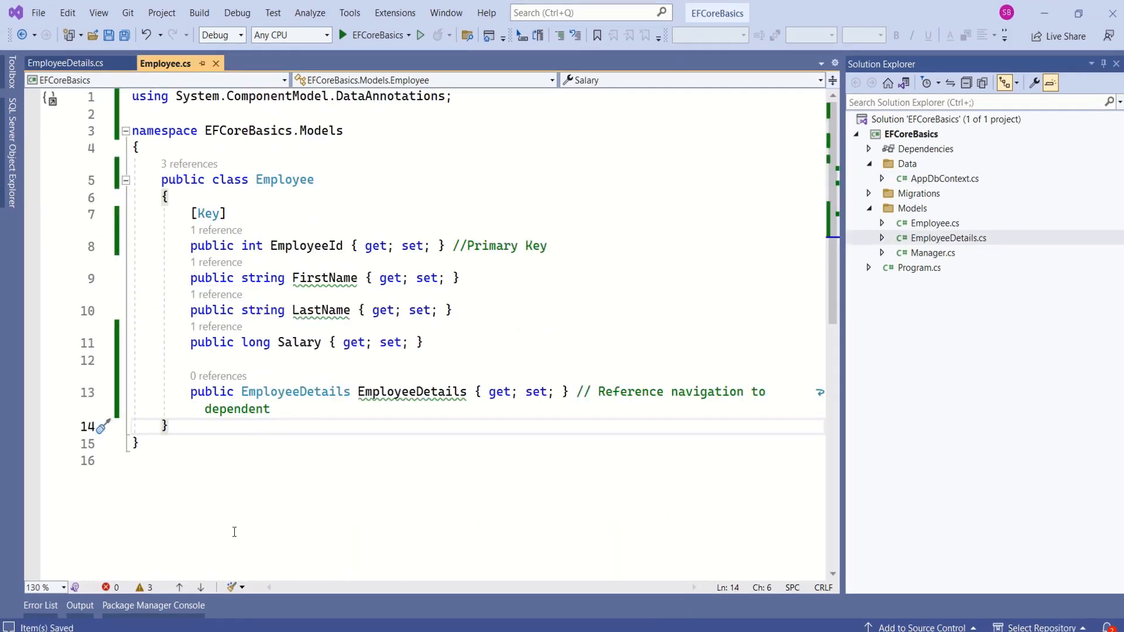
click(153, 604)
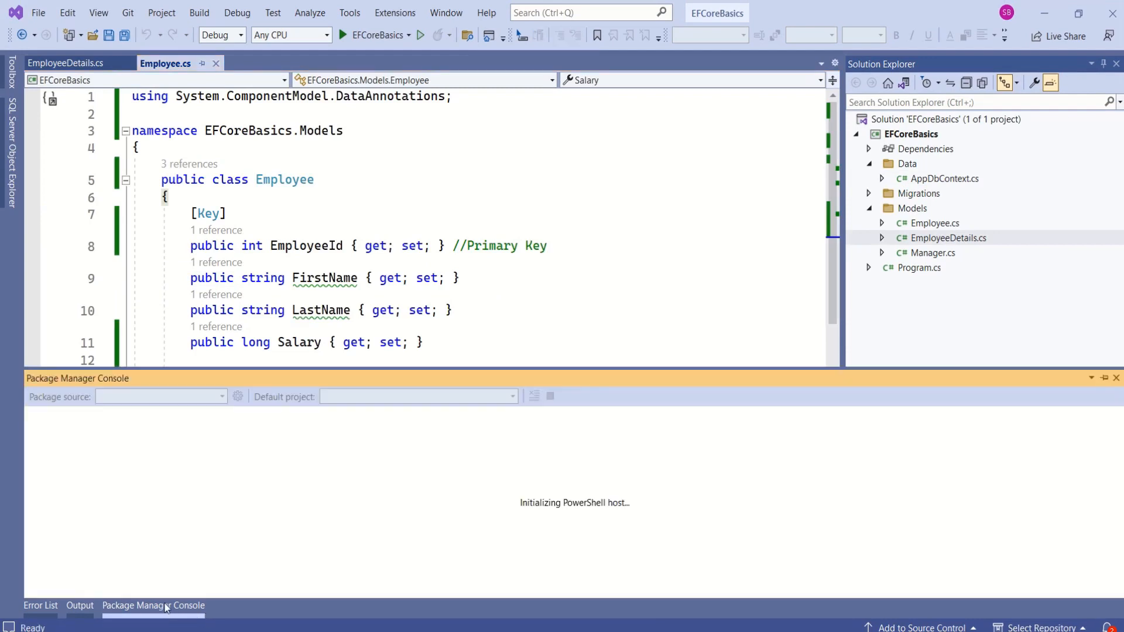
Run Add-Migration OneToOneRelationship, then Update-Database to create the EmployeeDetails table
text(Add)
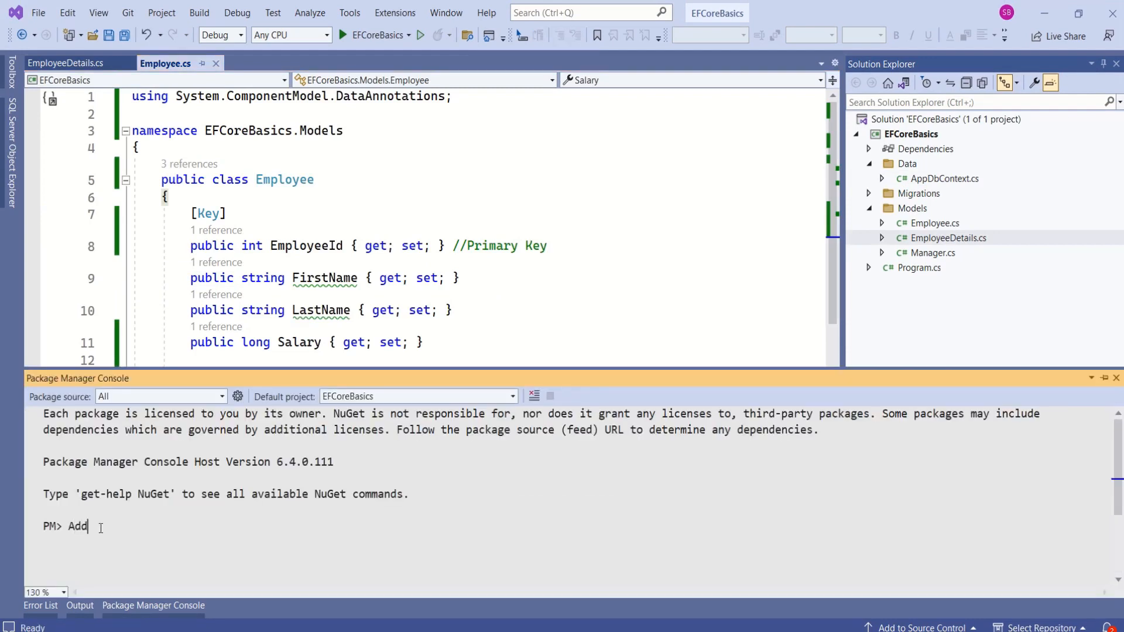
text(-Migration OneToOneRelationship)
text(Upd)
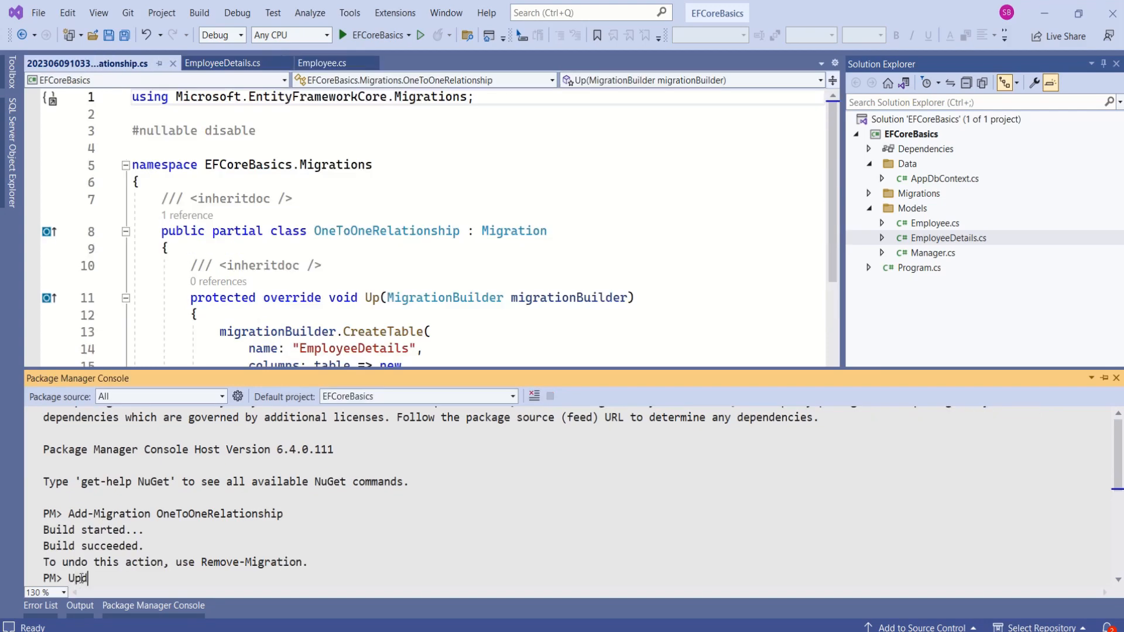
text(ate-Database)
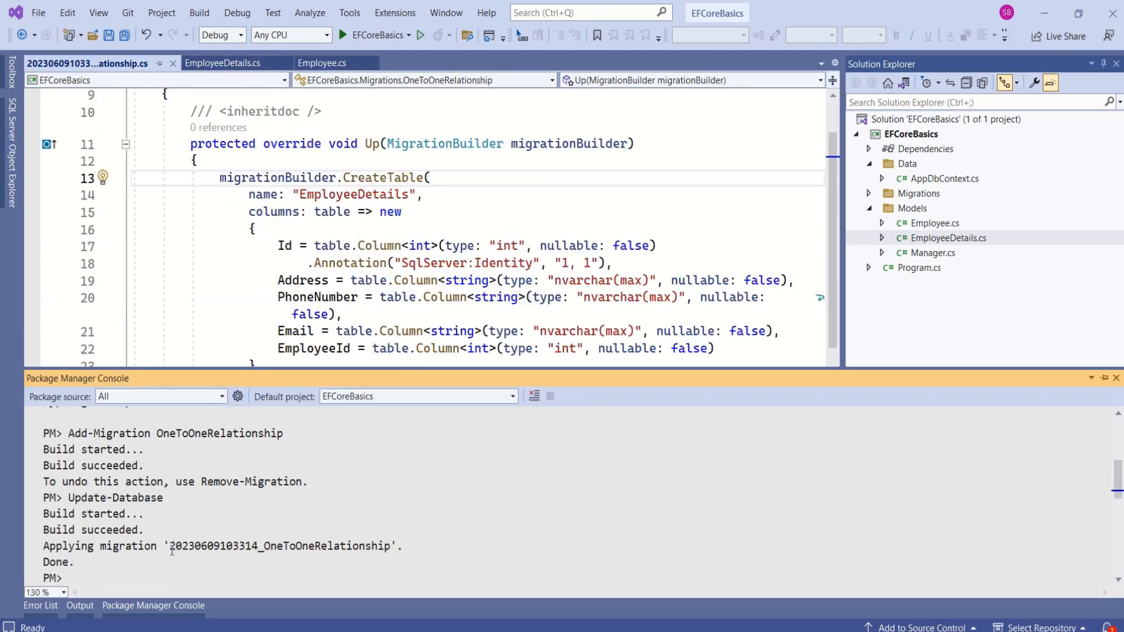
double_click(283, 545)
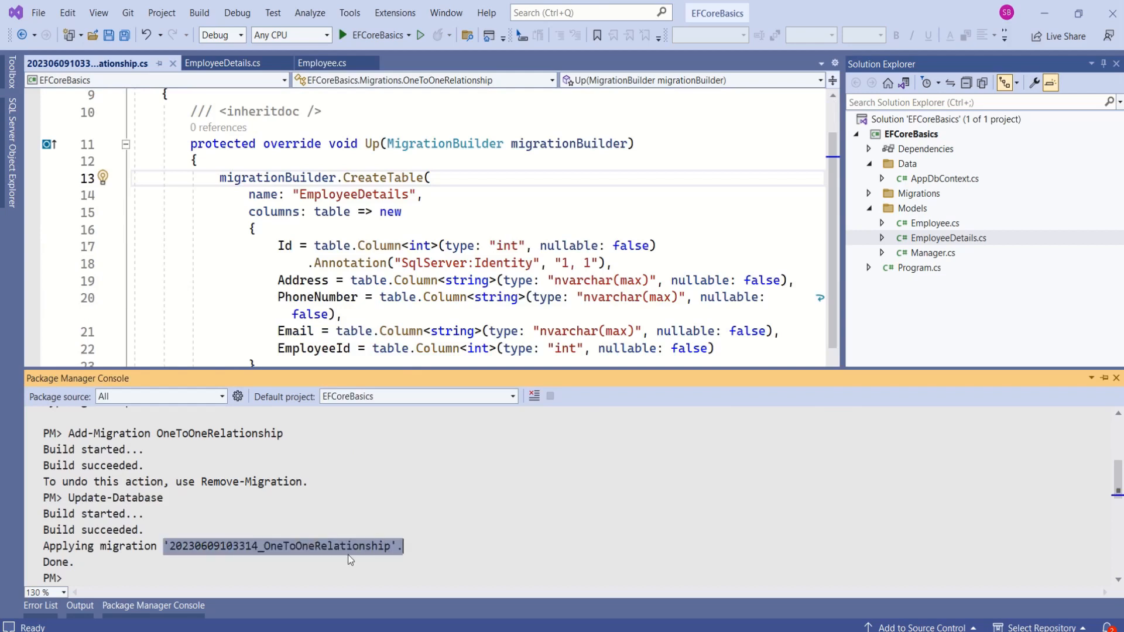